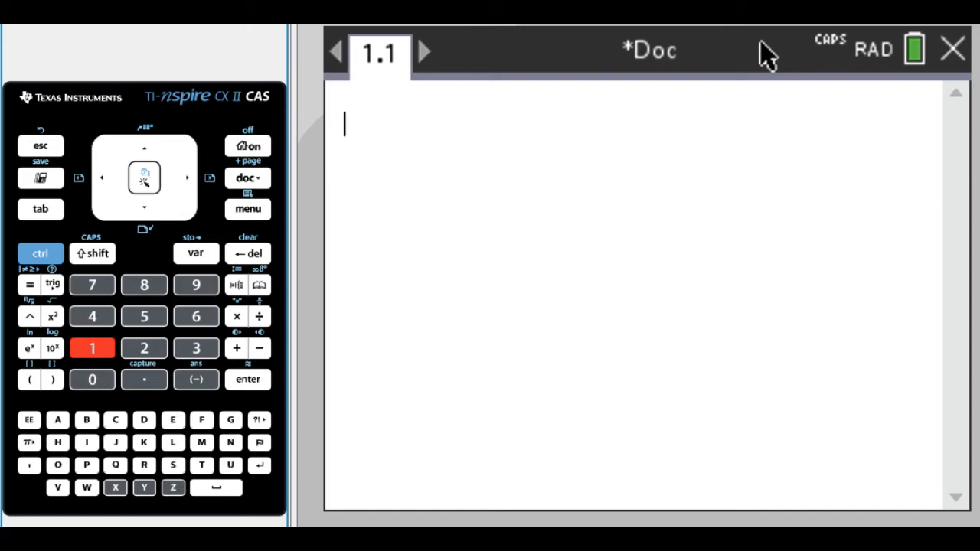
mouse_move(215, 258)
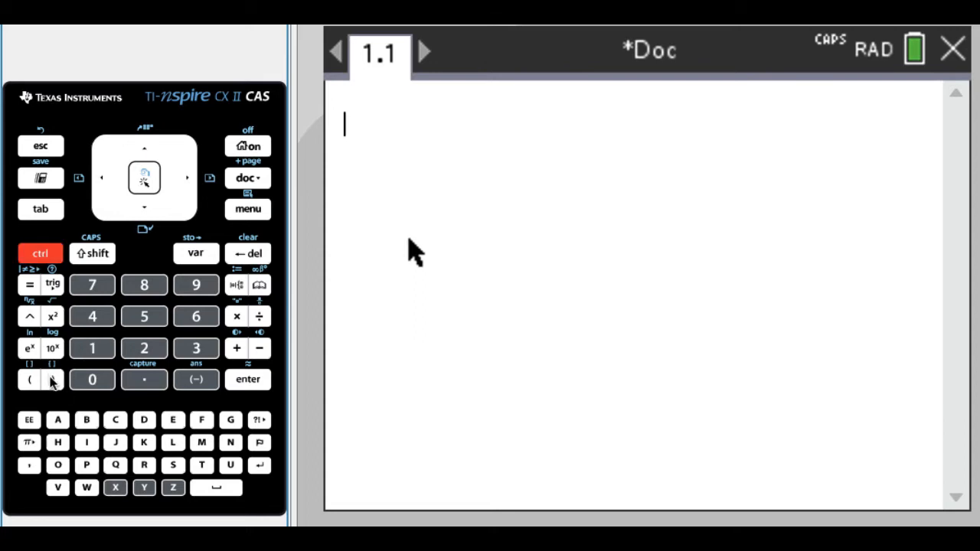
- Enter the list {a,b} in braces and evaluate it to return {a,b}
left_click(52, 380)
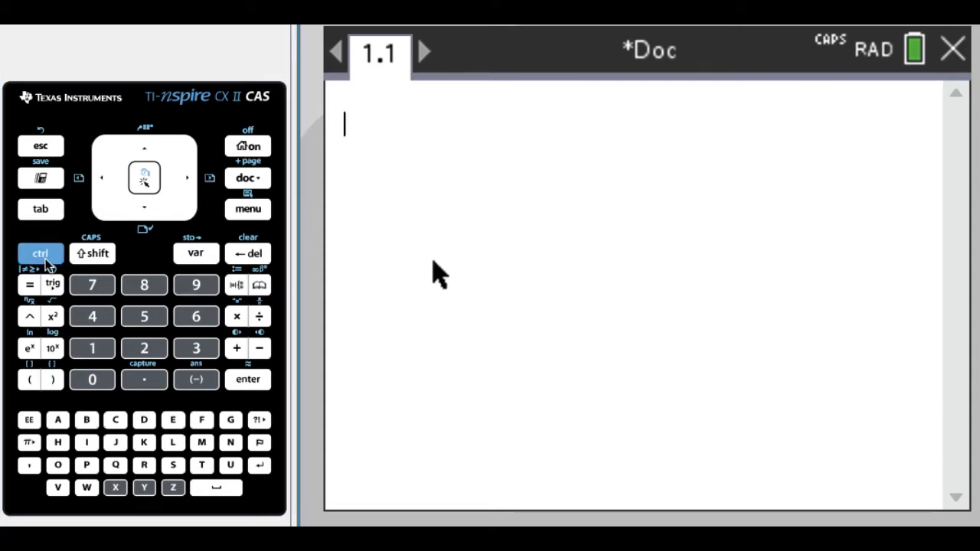
left_click(29, 380)
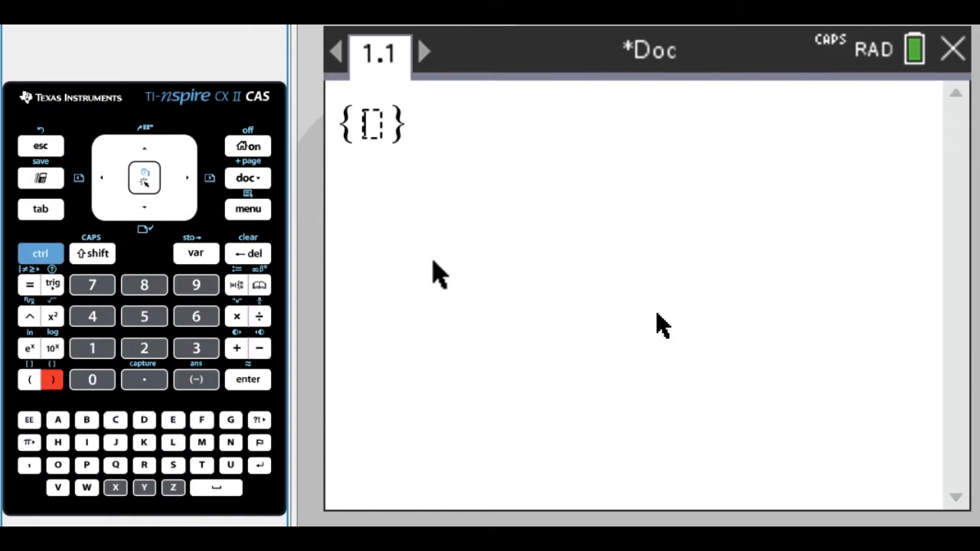
mouse_move(662, 325)
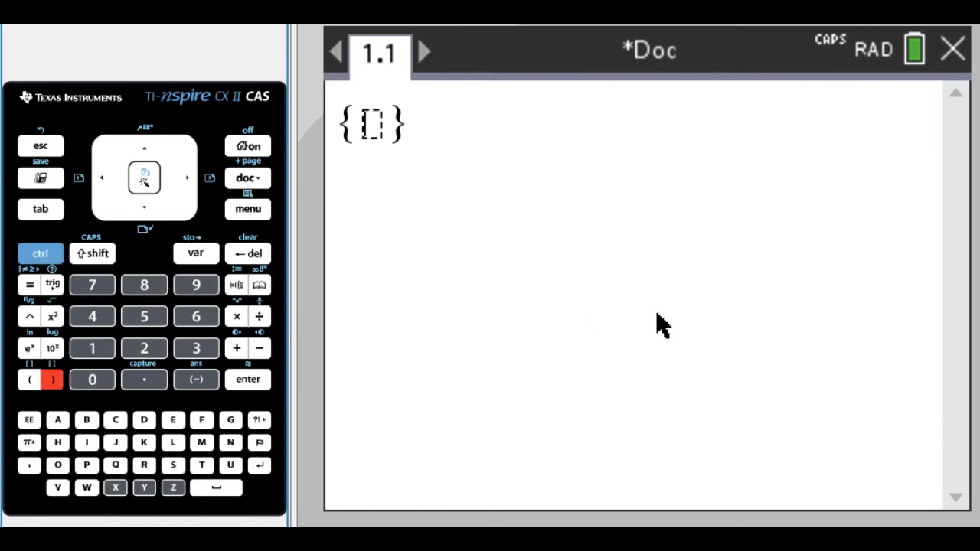
left_click(59, 420)
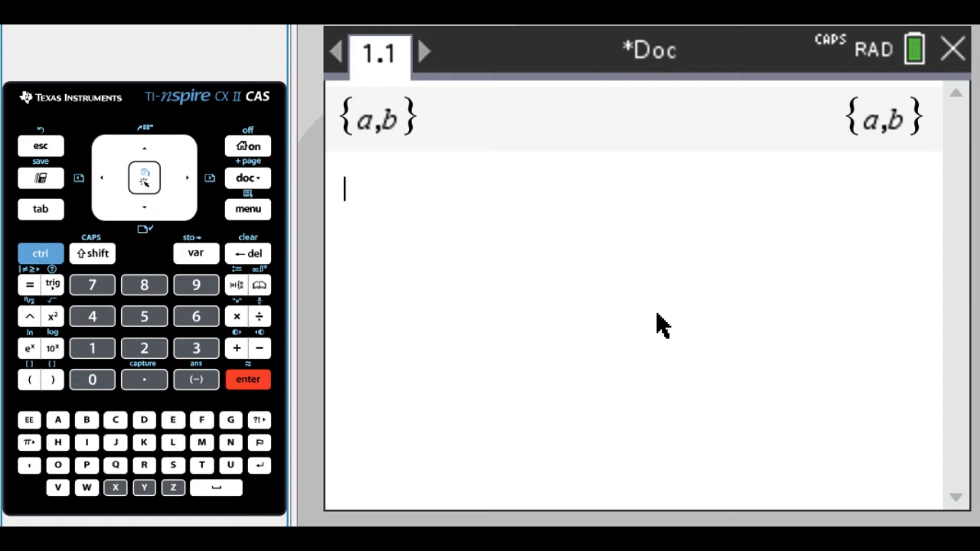
- Store {a,b} as l1 with :=, then recall l1 to show {a,b}
left_click(171, 441)
type("11")
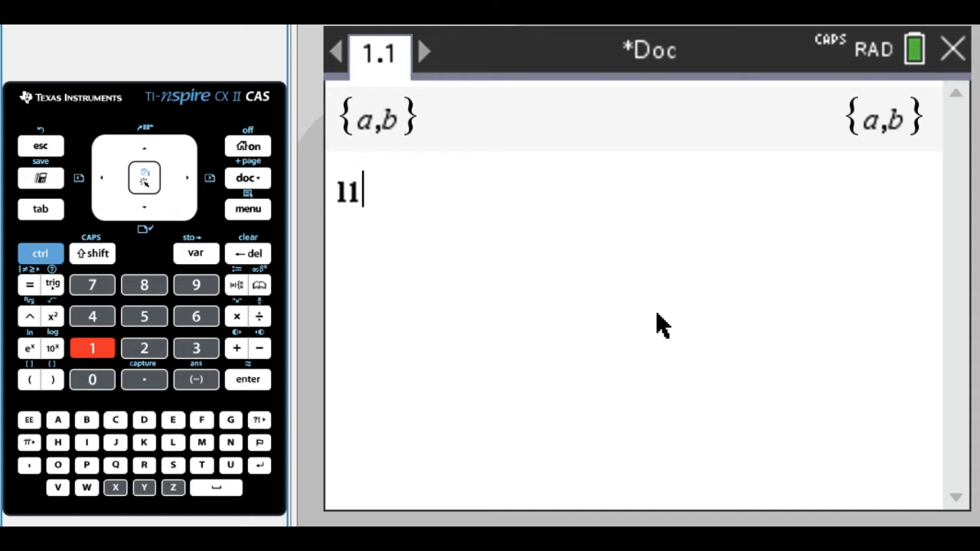
left_click(40, 254)
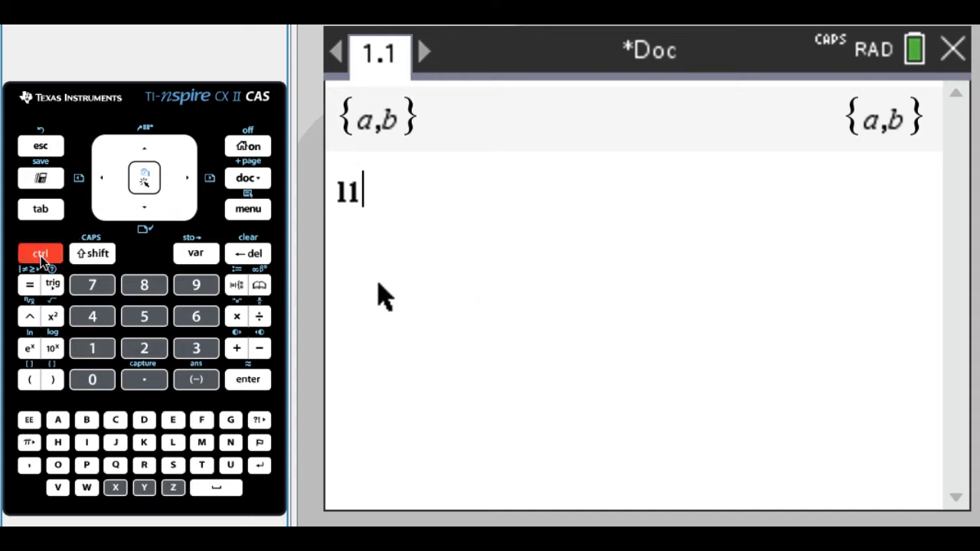
left_click(235, 284)
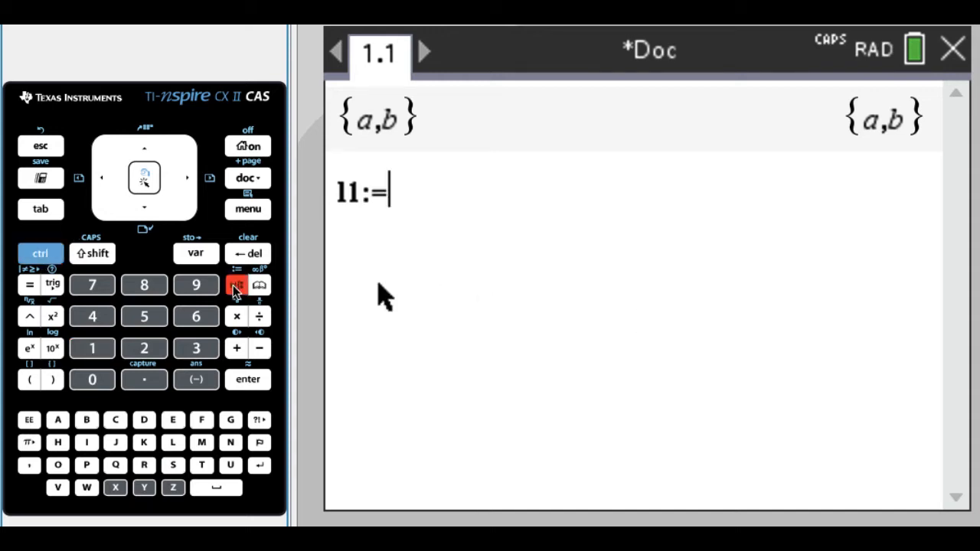
left_click(236, 285)
type("{a,b}")
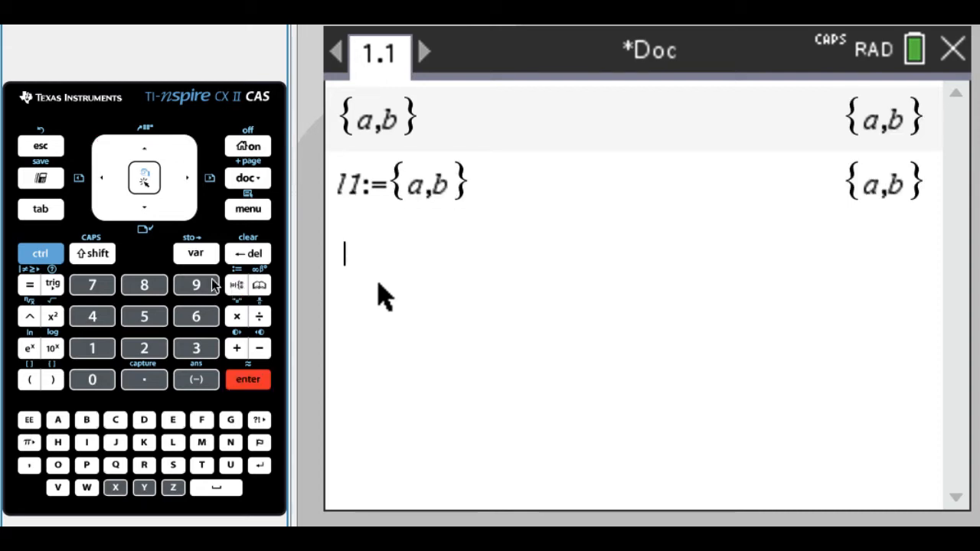
left_click(196, 253)
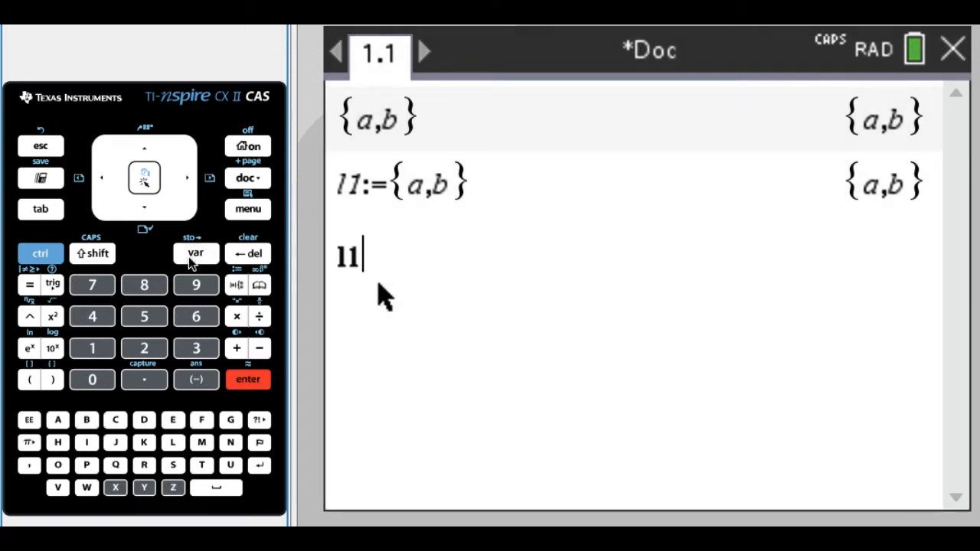
left_click(247, 379)
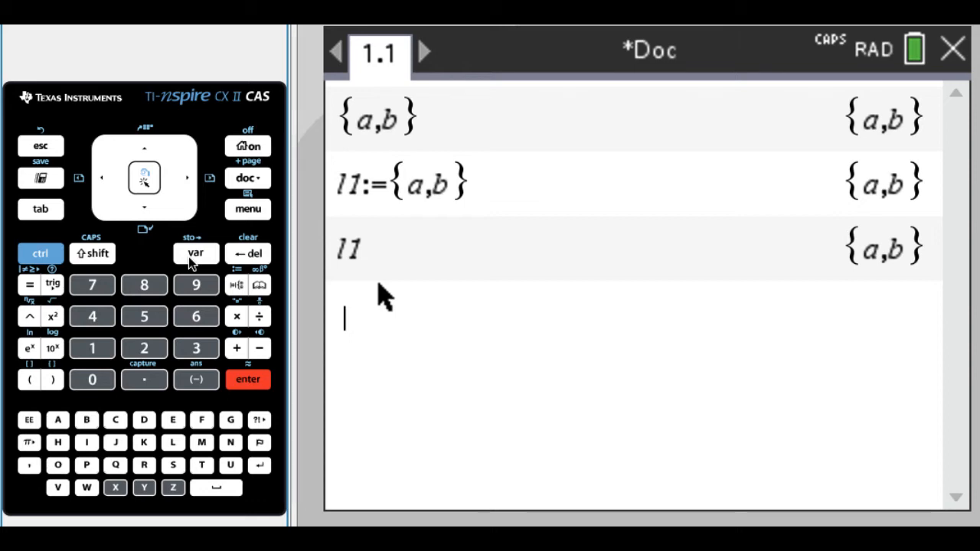
mouse_move(957, 275)
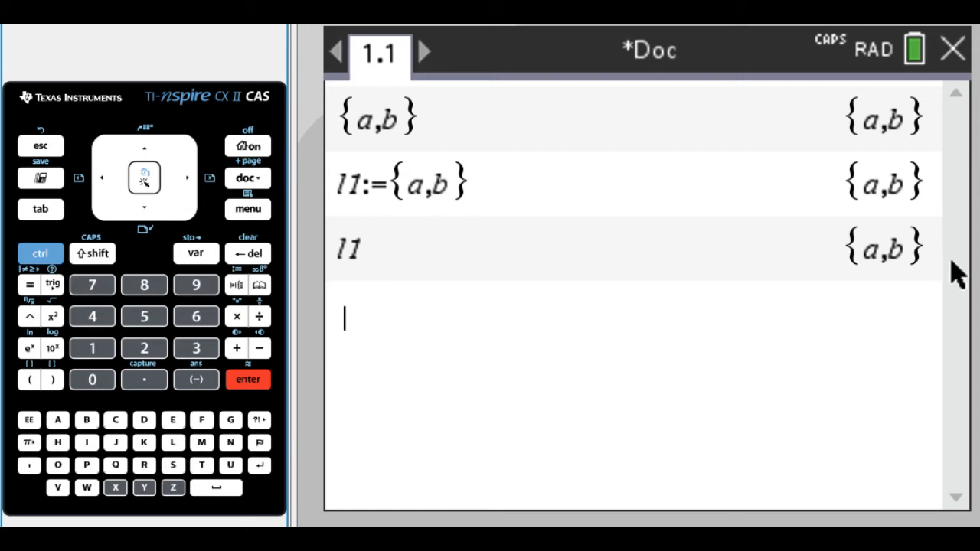
mouse_move(297, 139)
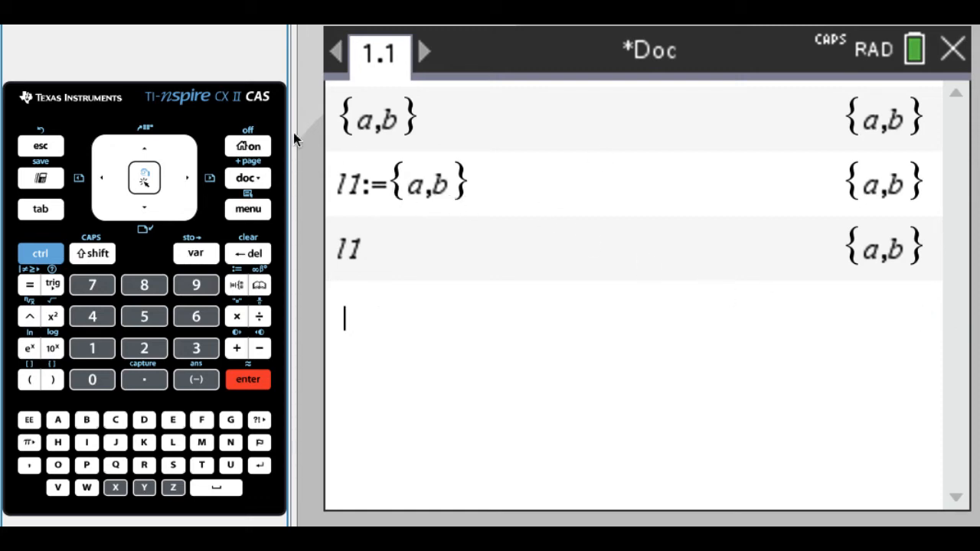
- Evaluate randSamp({a,b,c,d},4) from the catalog, returning {d,a,a,c}
left_click(248, 209)
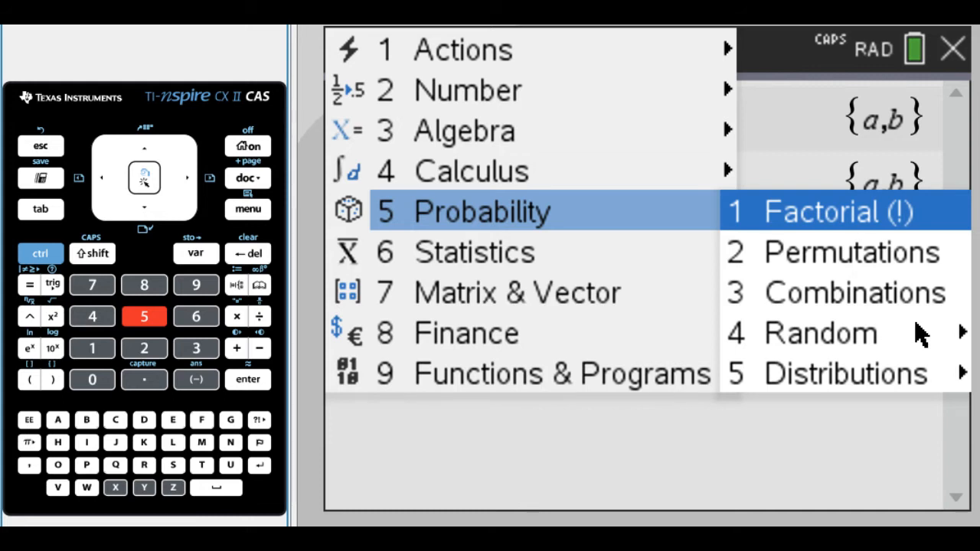
left_click(819, 333)
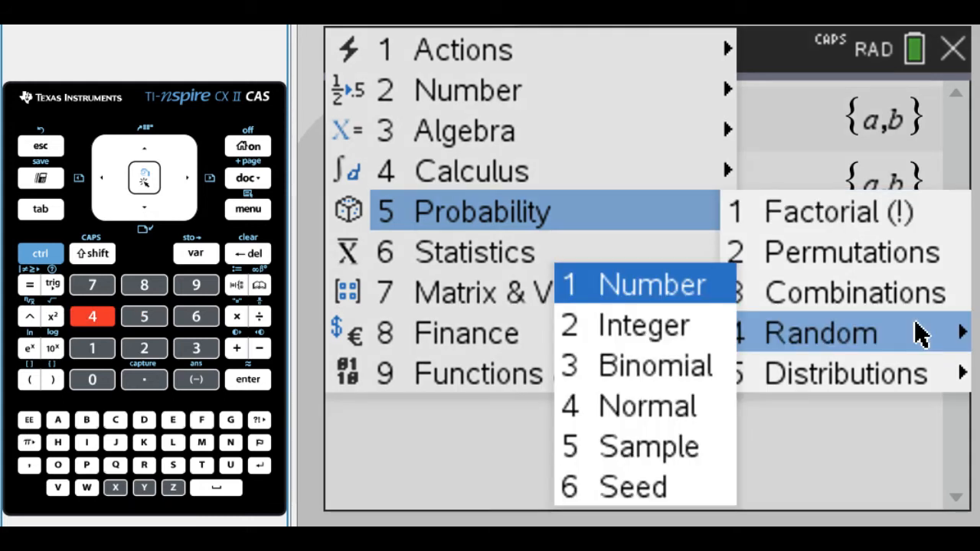
left_click(647, 447)
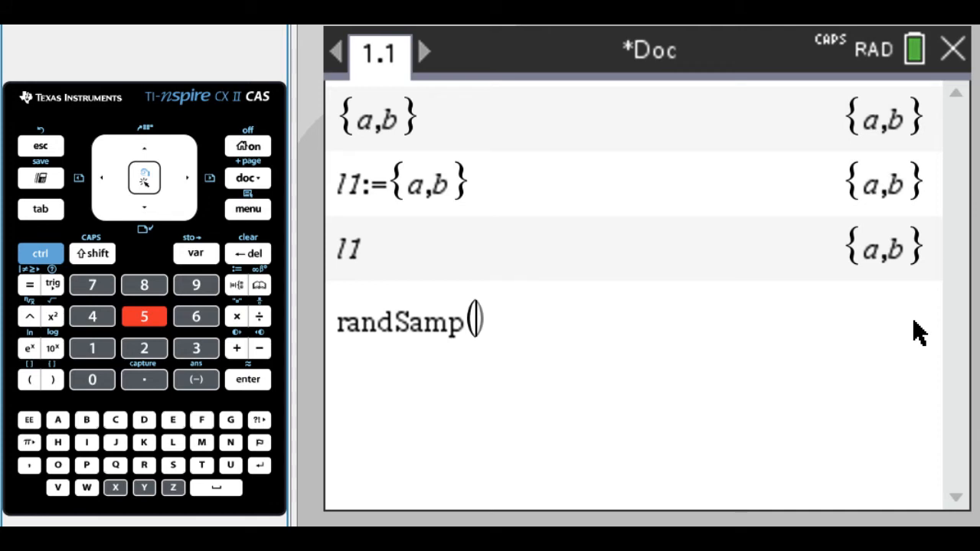
mouse_move(211, 248)
type("{a,b,c,d},")
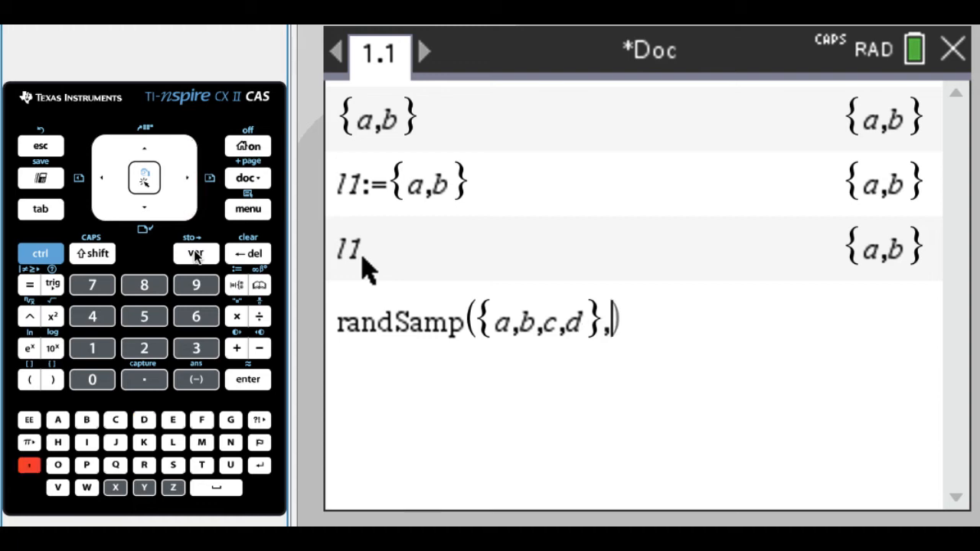
left_click(91, 315)
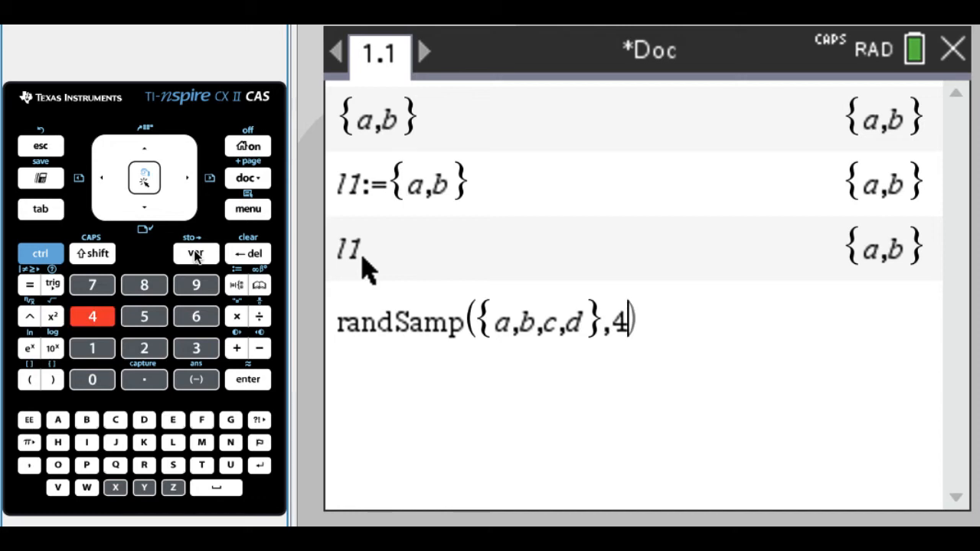
left_click(248, 380)
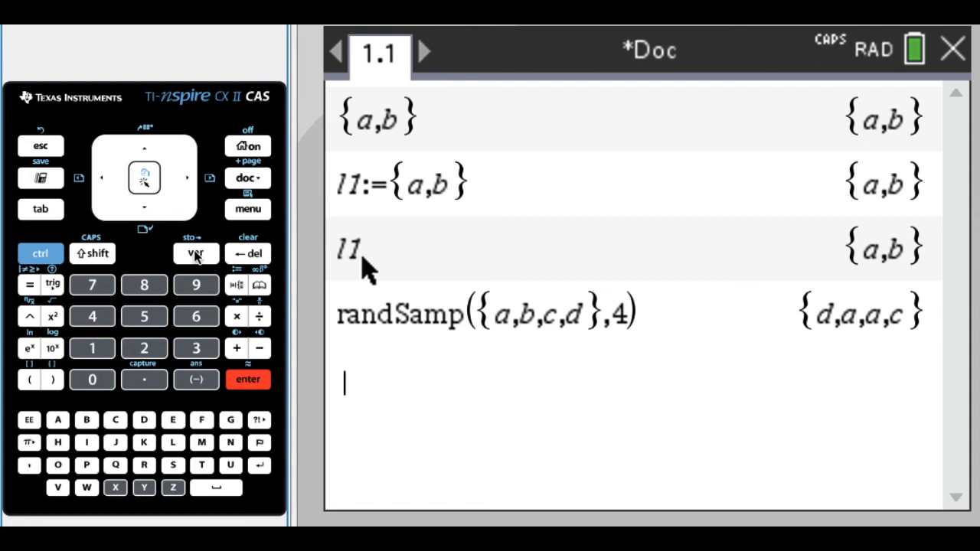
- Evaluate randSamp(l1,2) repeatedly, getting samples like {a,a}, {b,a} and {b,b}
left_click(144, 147)
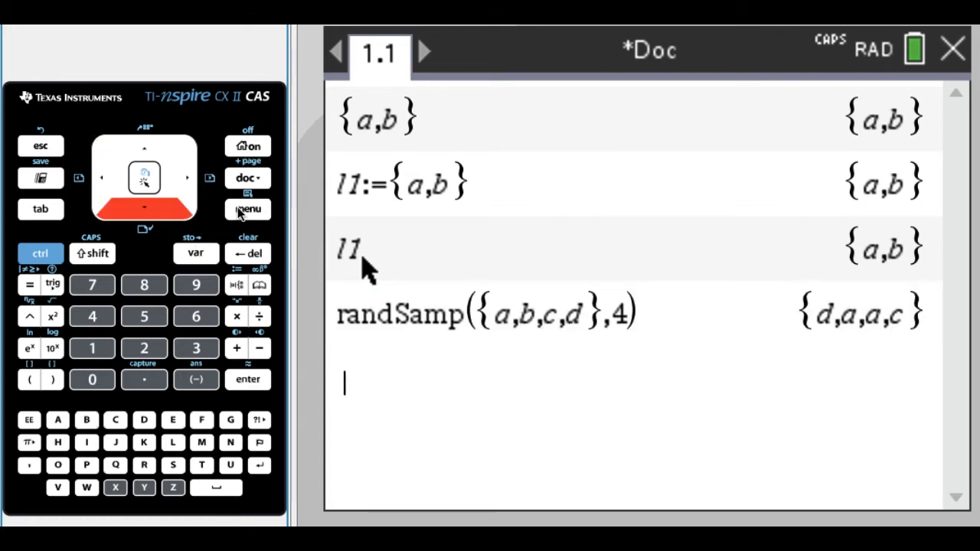
left_click(248, 208)
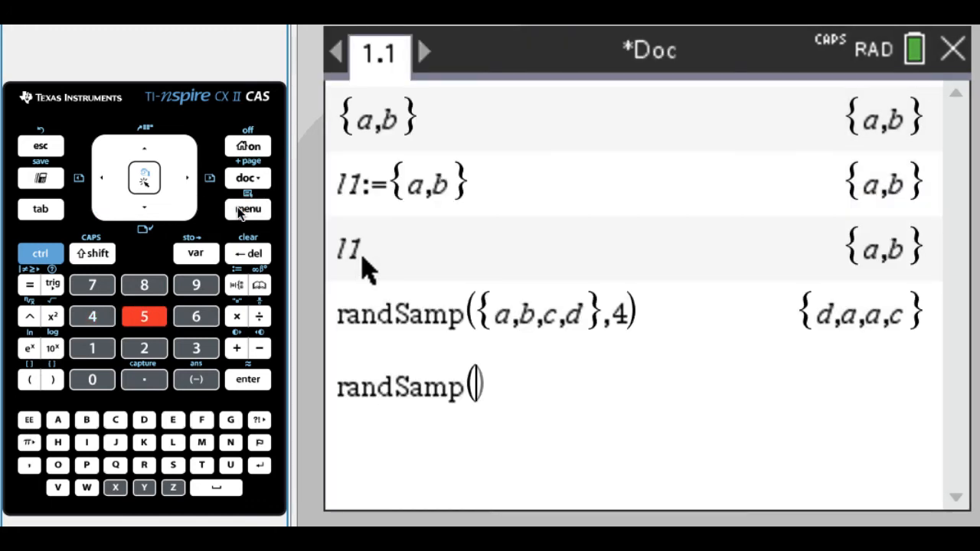
left_click(196, 253)
type("l1,")
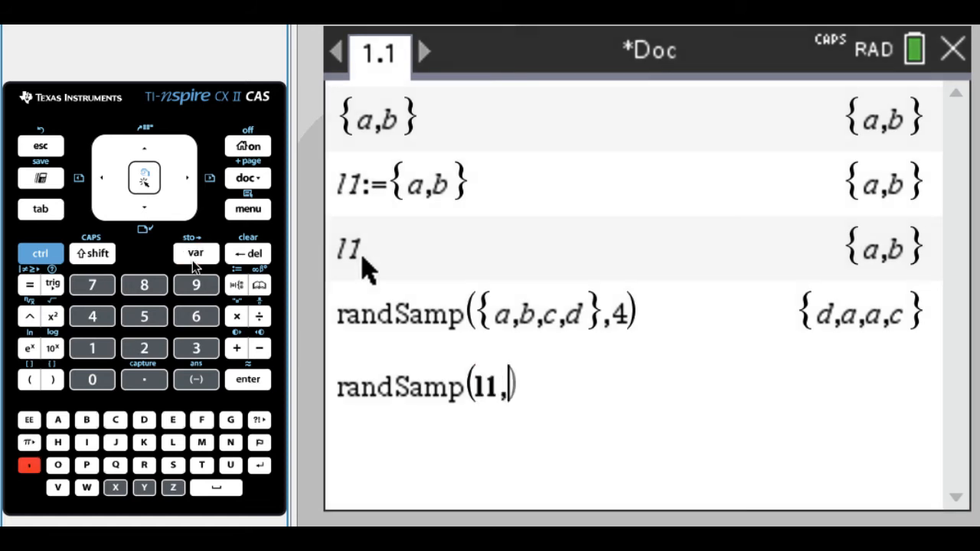
left_click(144, 349)
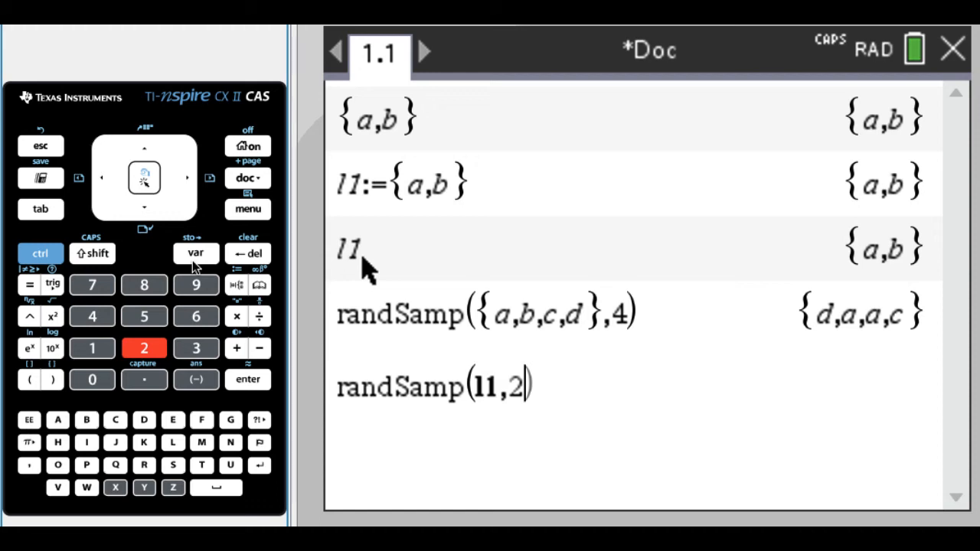
left_click(248, 380)
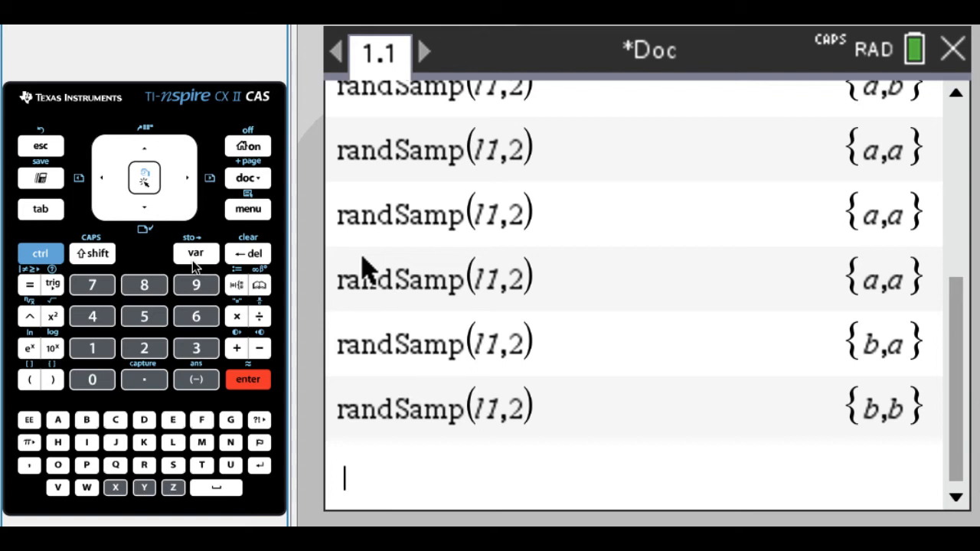
mouse_move(252, 208)
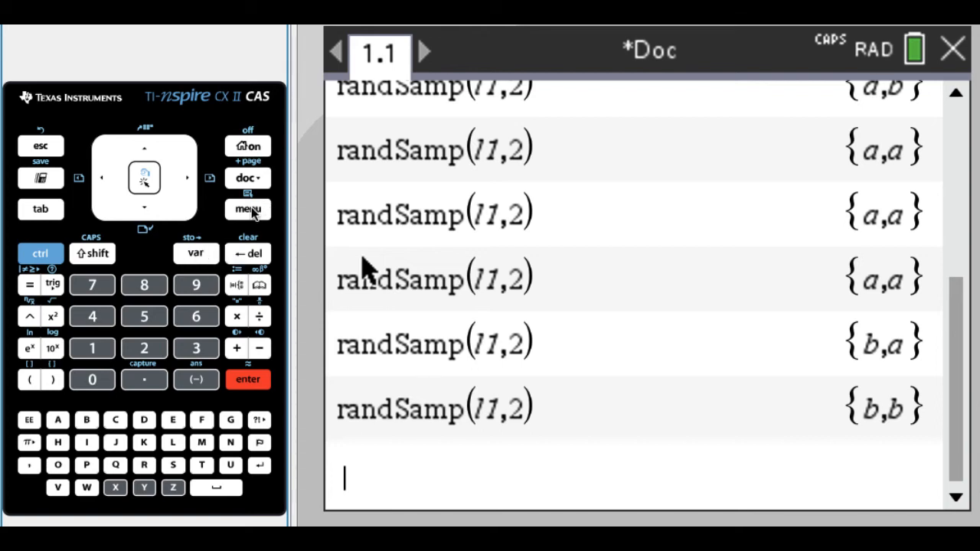
- Evaluate randSamp(l1,2,1) repeatedly for no-replacement samples {a,b} and {b,a}
left_click(248, 210)
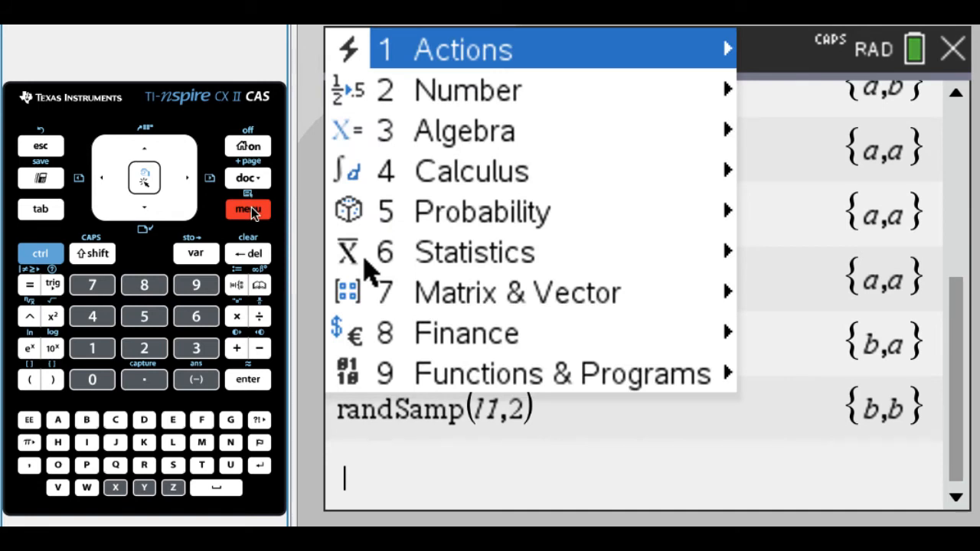
left_click(144, 316)
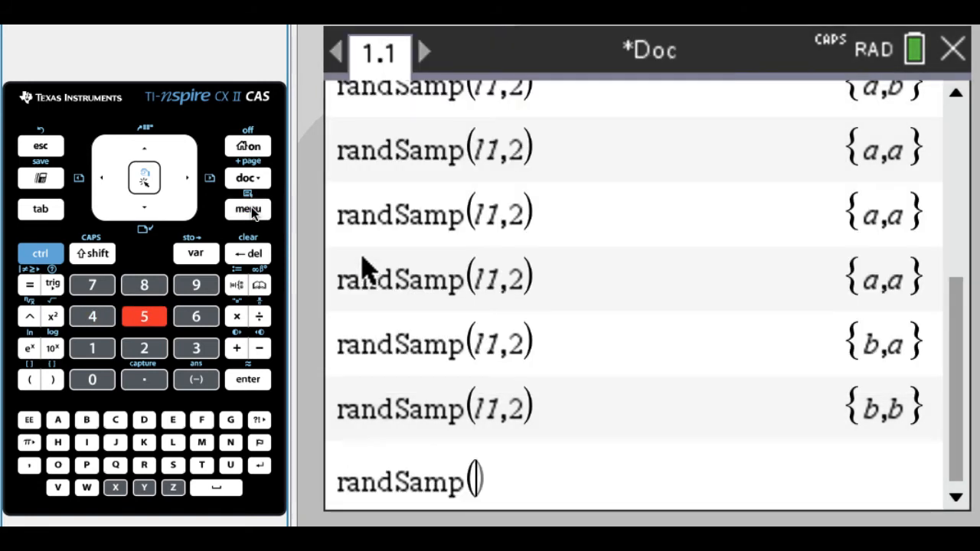
mouse_move(147, 211)
type("l1")
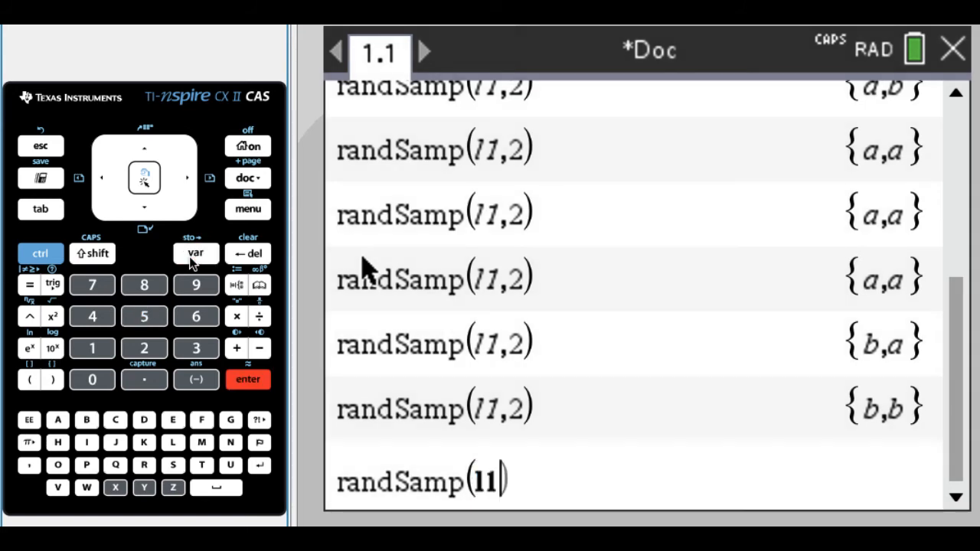
left_click(143, 350)
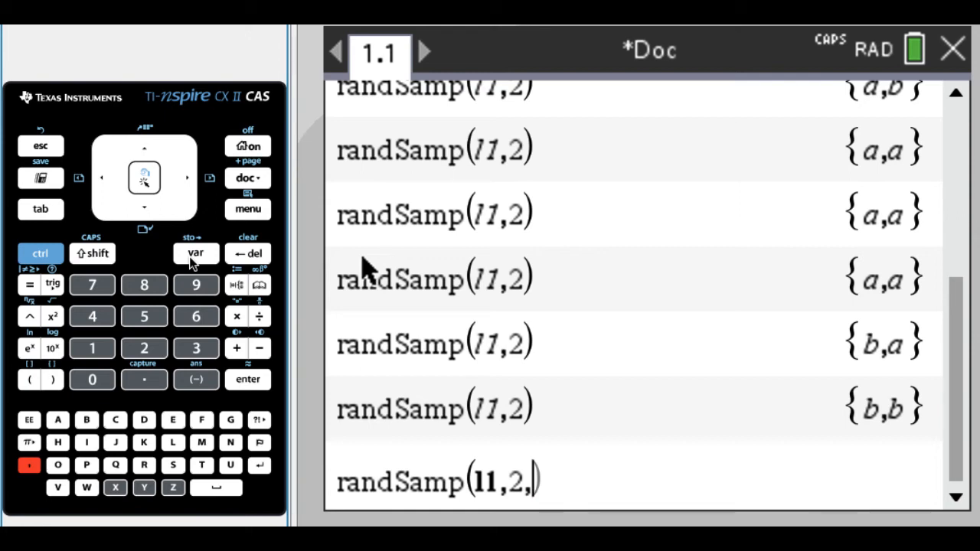
left_click(92, 349)
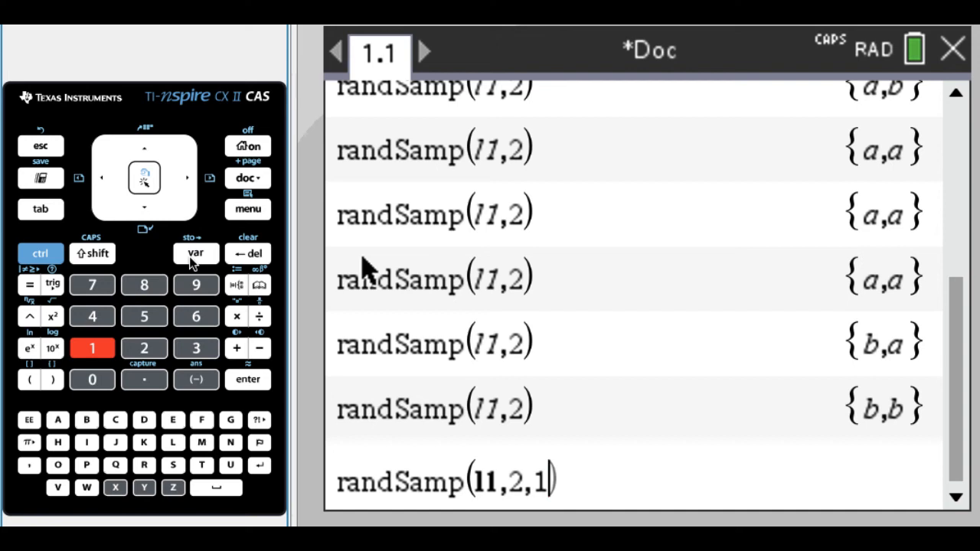
left_click(248, 379)
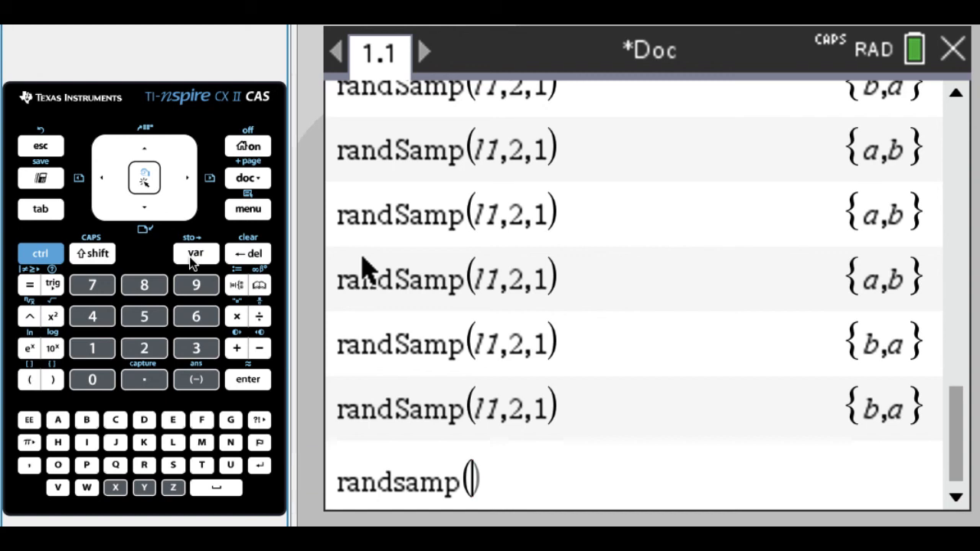
- Sample four from {1,...,8} several times, then with ,1 appended to get {6,8,7,2}
left_click(92, 349)
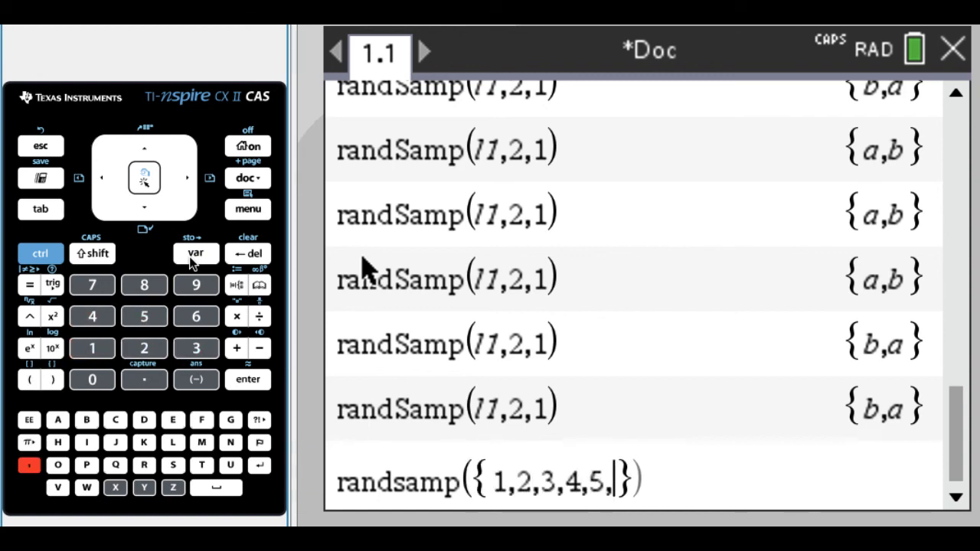
left_click(187, 178)
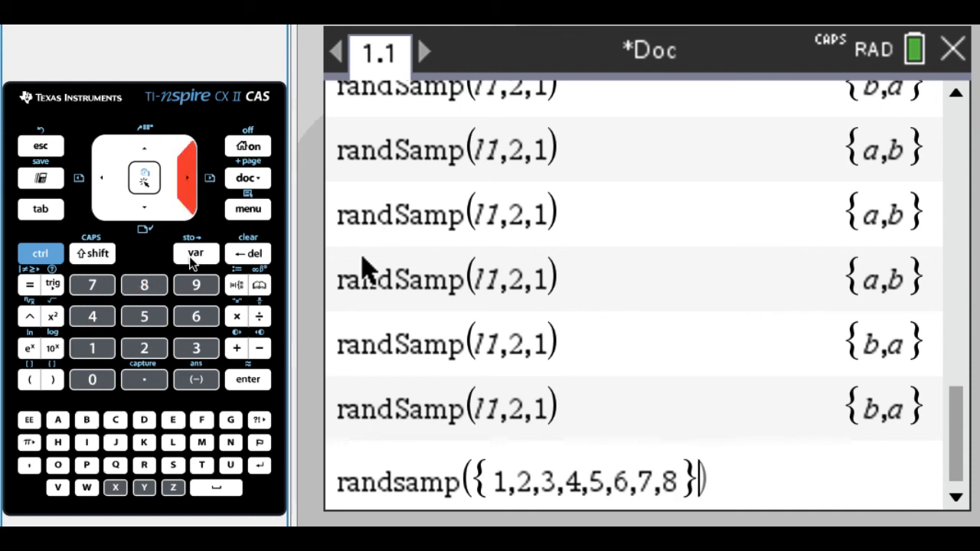
left_click(92, 316)
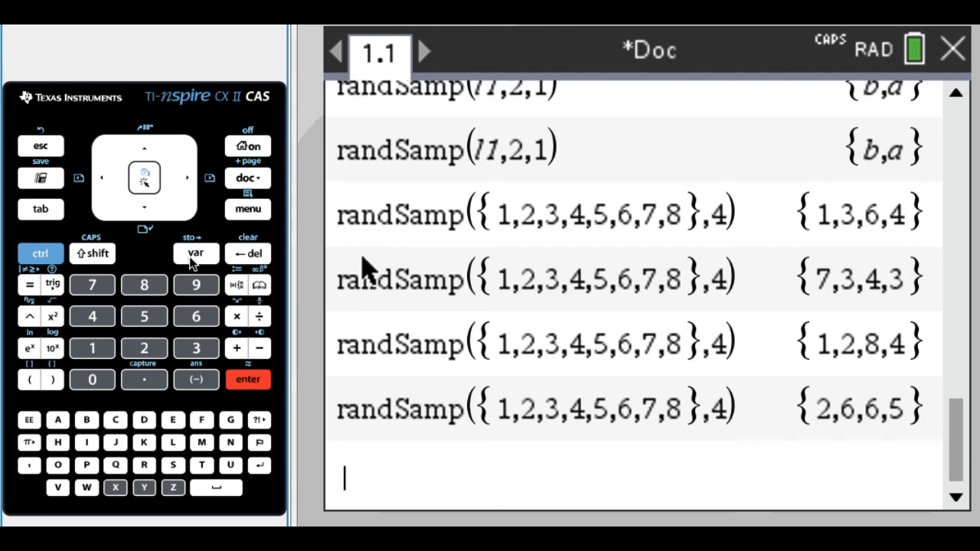
left_click(246, 380)
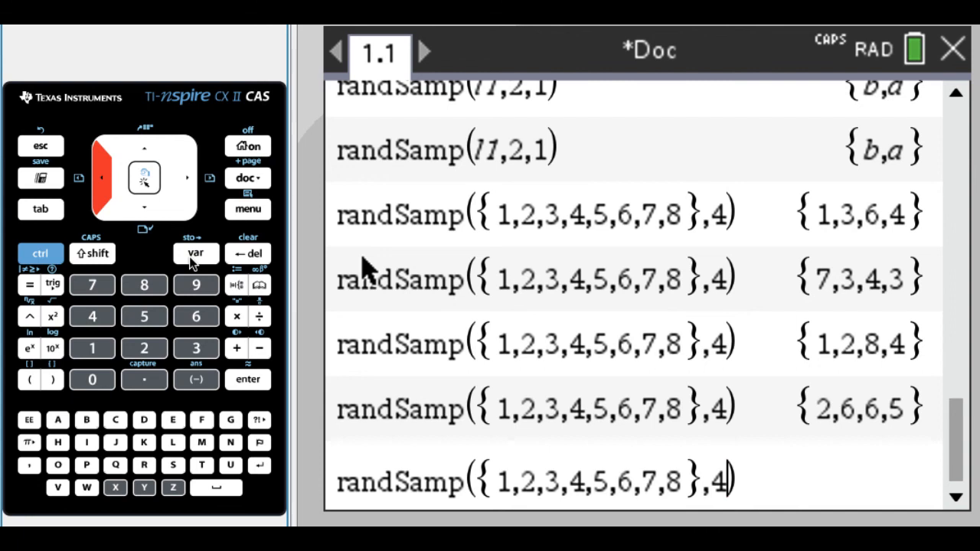
left_click(248, 379)
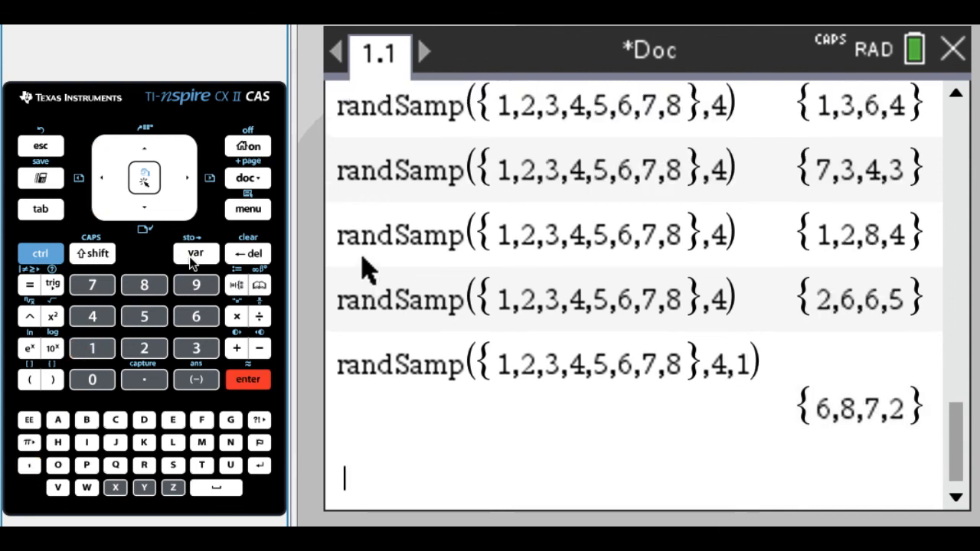